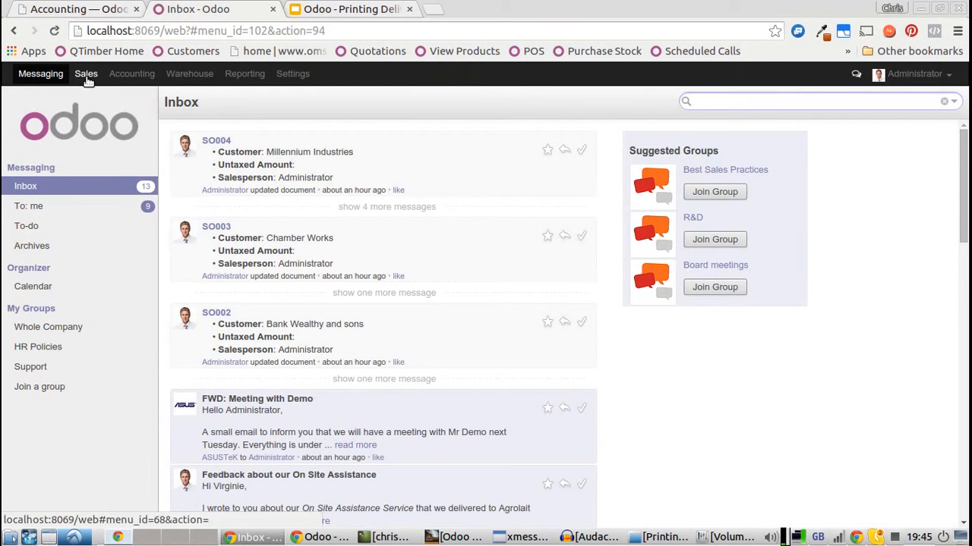
Step: Create and save a quotation for Millennium Industries, Jacob Taylor with one [A1090] iMac at 1799.00
click(86, 74)
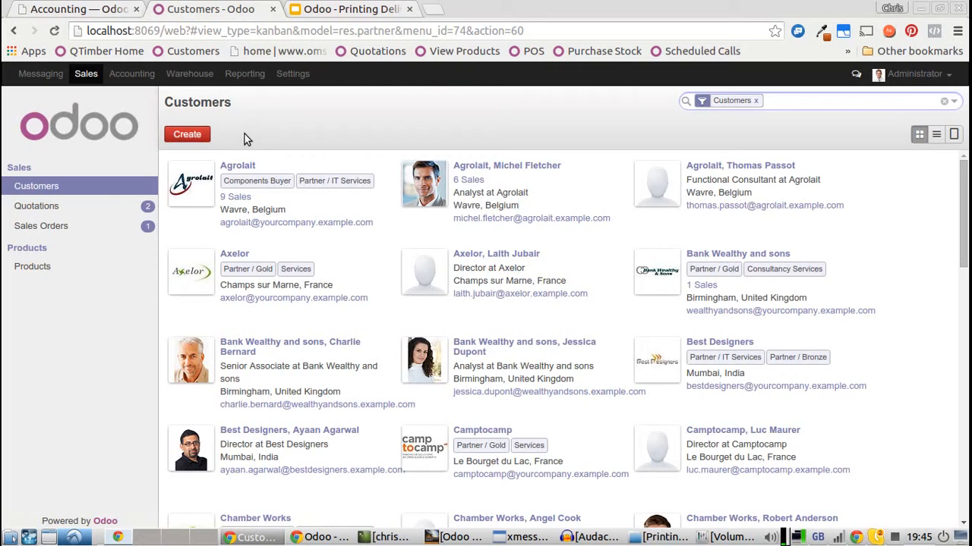
click(41, 226)
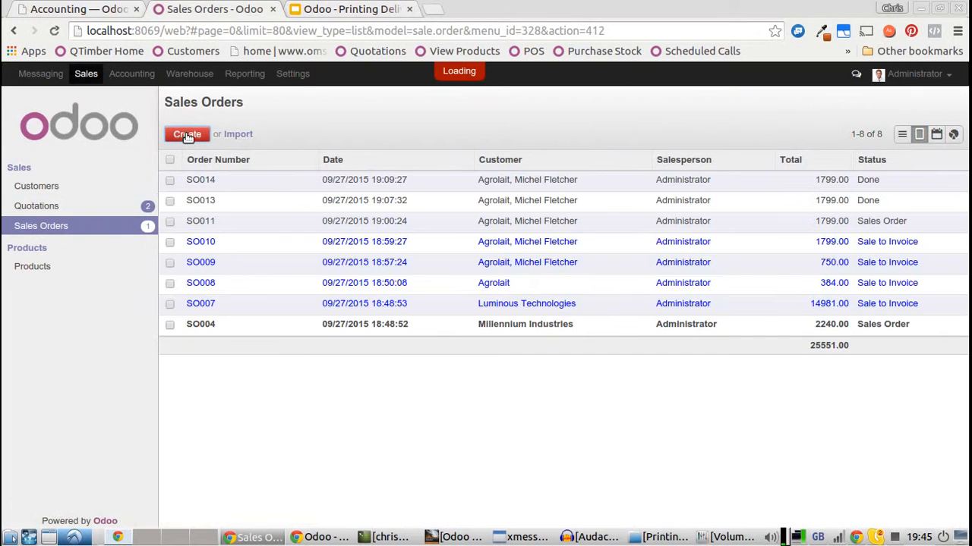
click(187, 135)
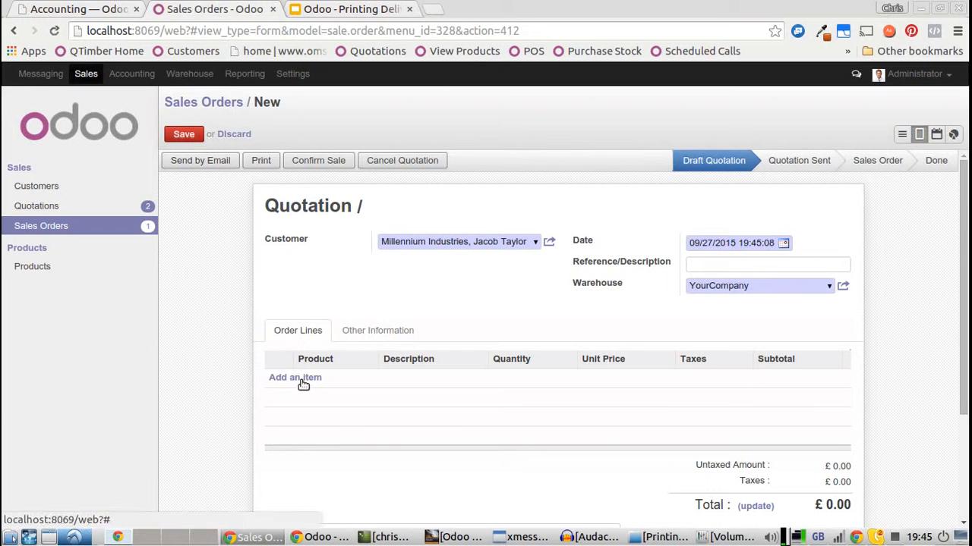
click(294, 378)
text([A1090] iMac)
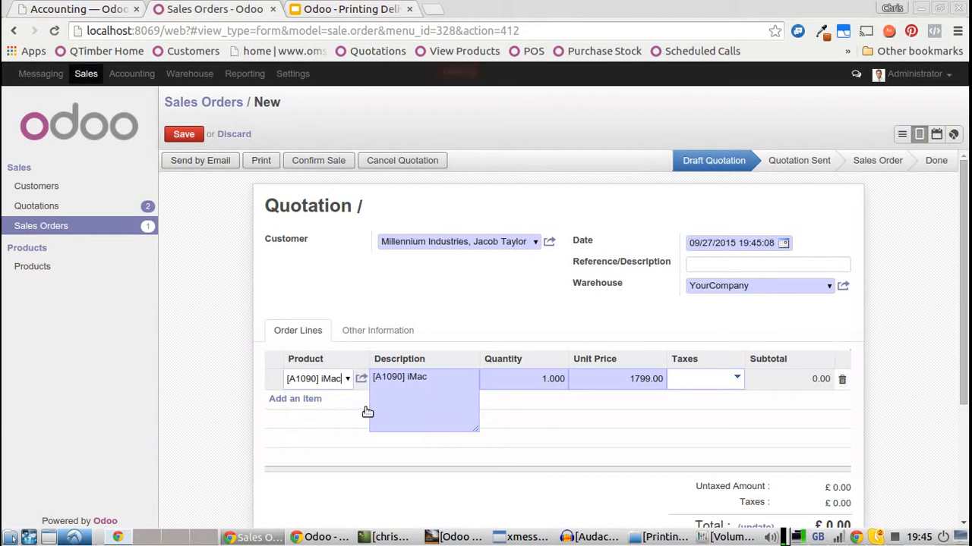
scroll(down, 3)
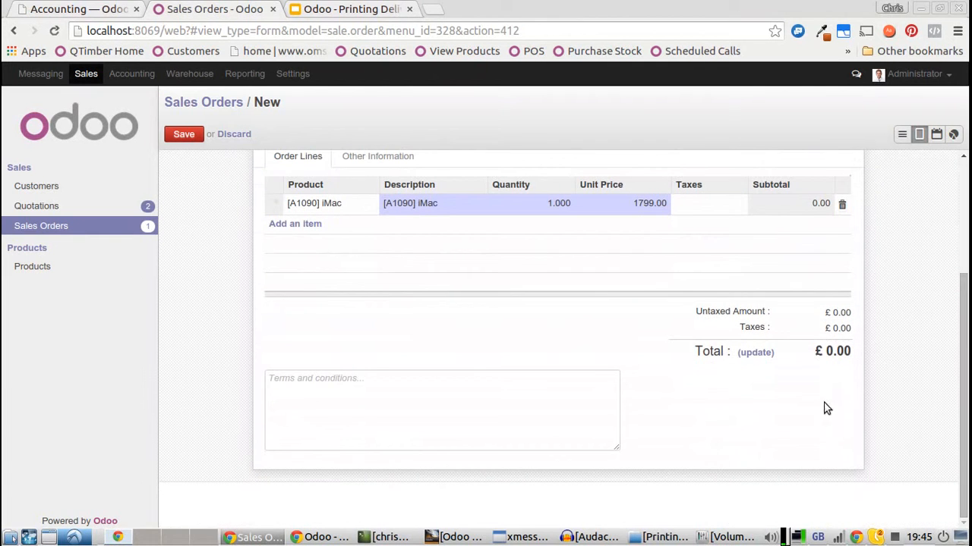
click(184, 133)
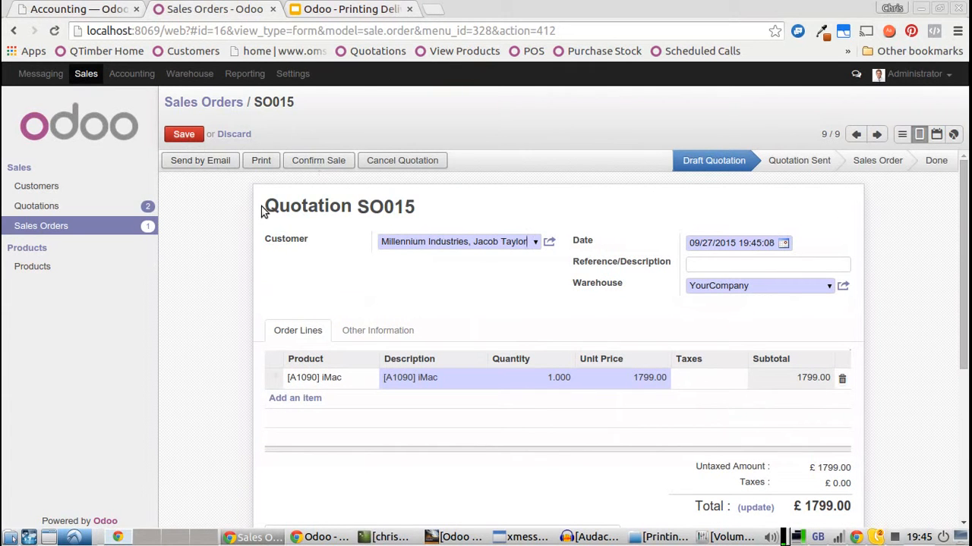
Step: Confirm SO015 and generate a draft invoice for the whole sales order
click(318, 161)
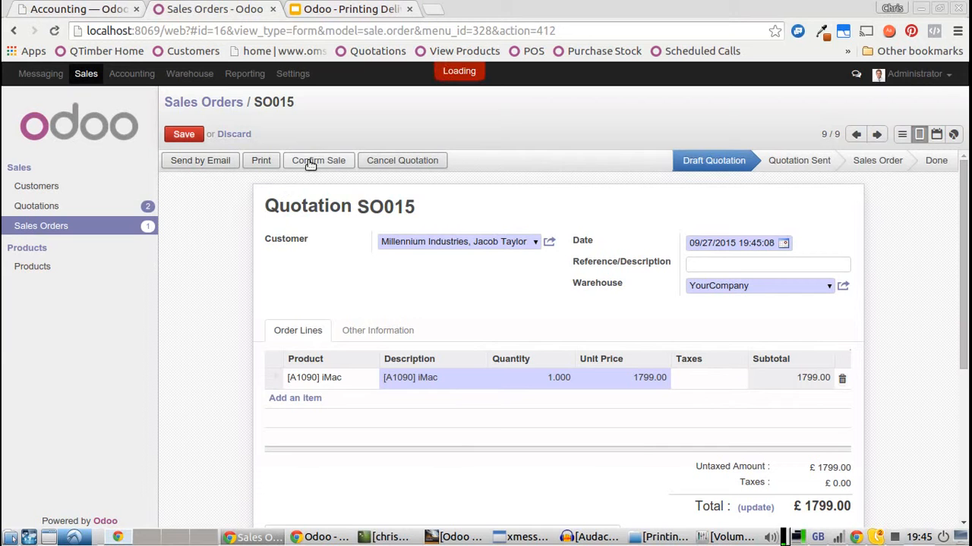
click(318, 160)
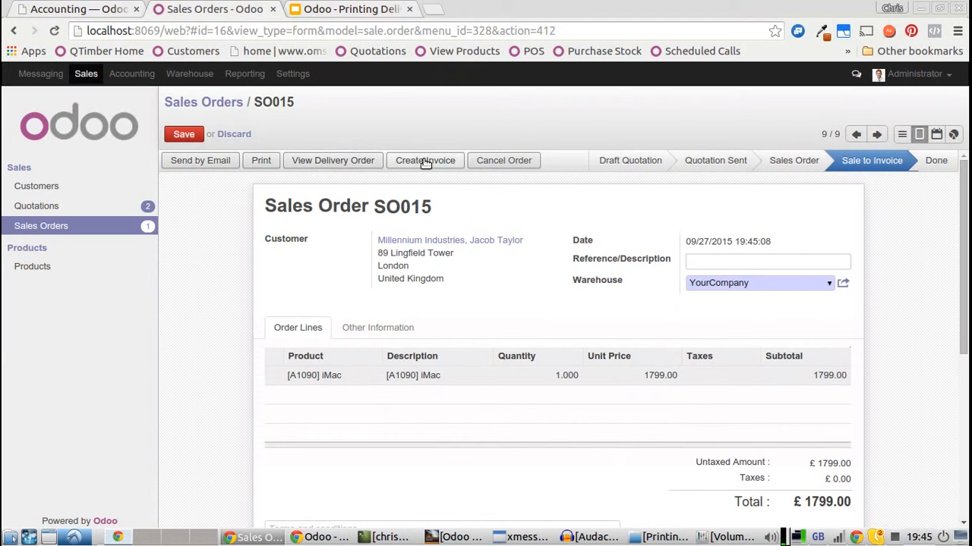
click(425, 160)
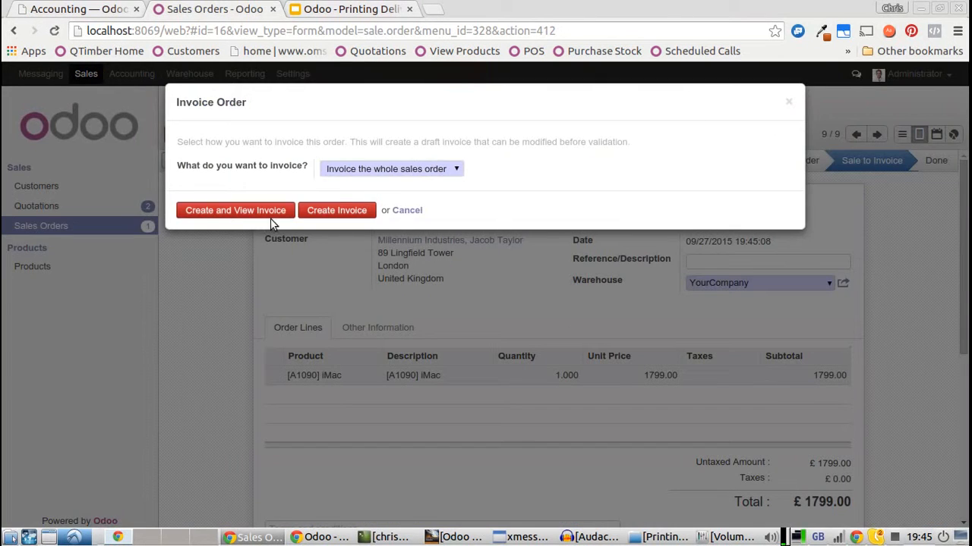
click(236, 211)
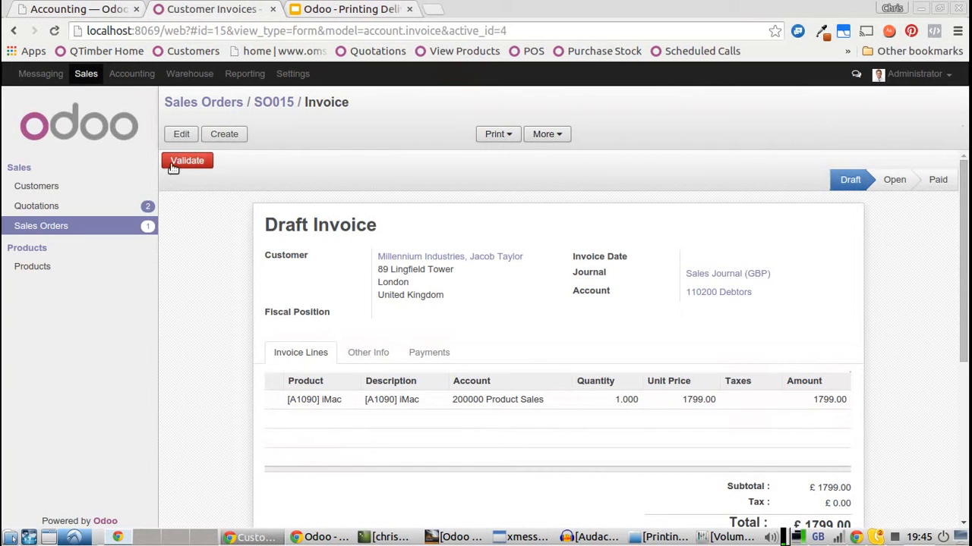
Step: Validate invoice SAJ/2016/0004 and register the full £1799.00 cash payment
click(187, 160)
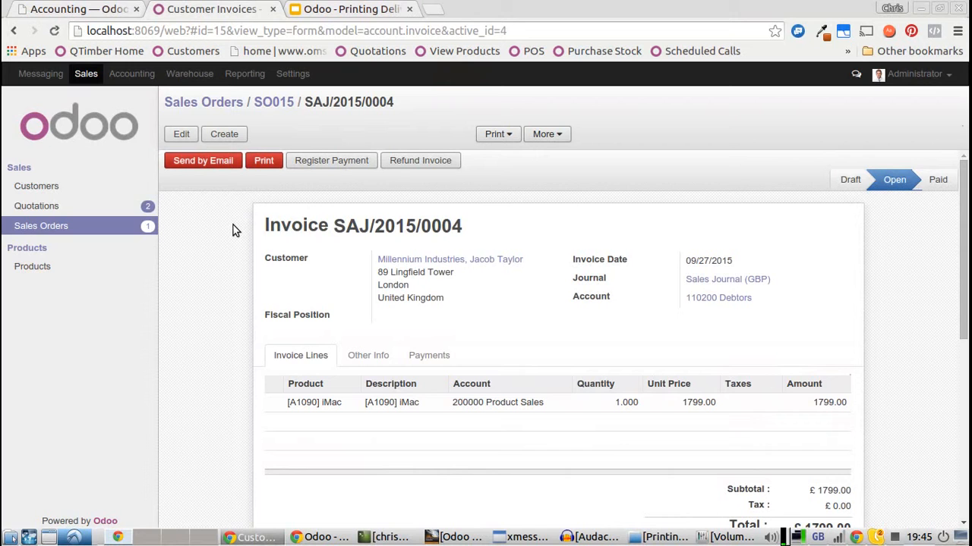
click(331, 160)
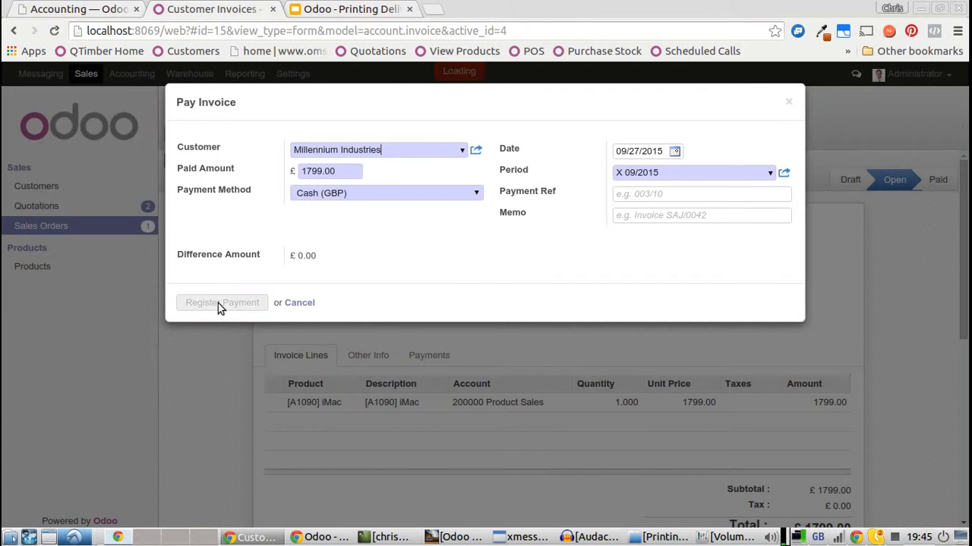
click(222, 302)
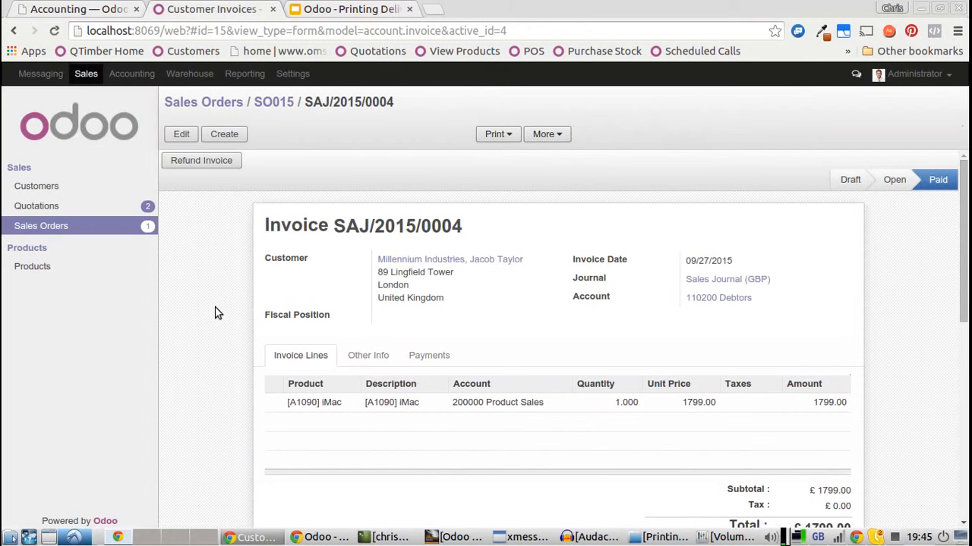
mouse_move(278, 340)
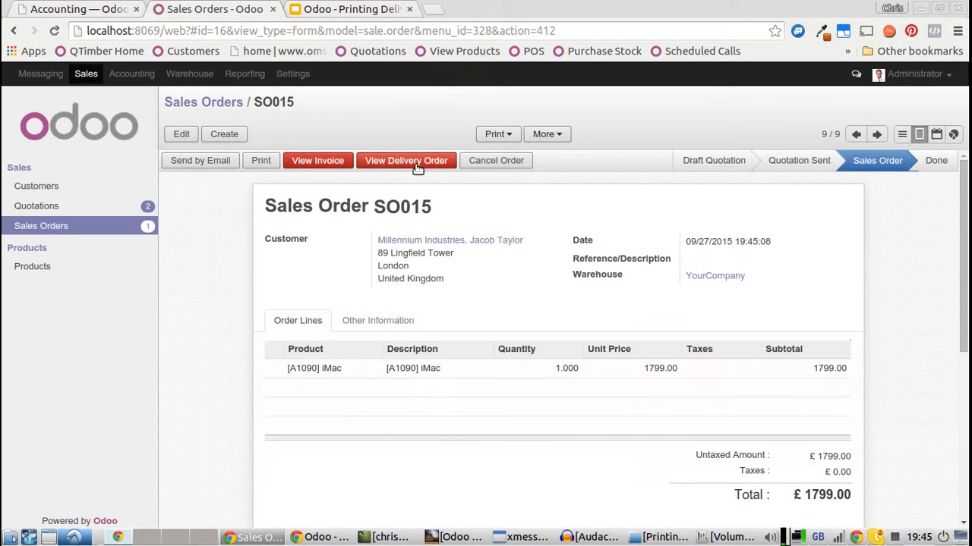
Step: Transfer delivery WH/OUT/00013 for the iMac and print its Picking report
click(406, 160)
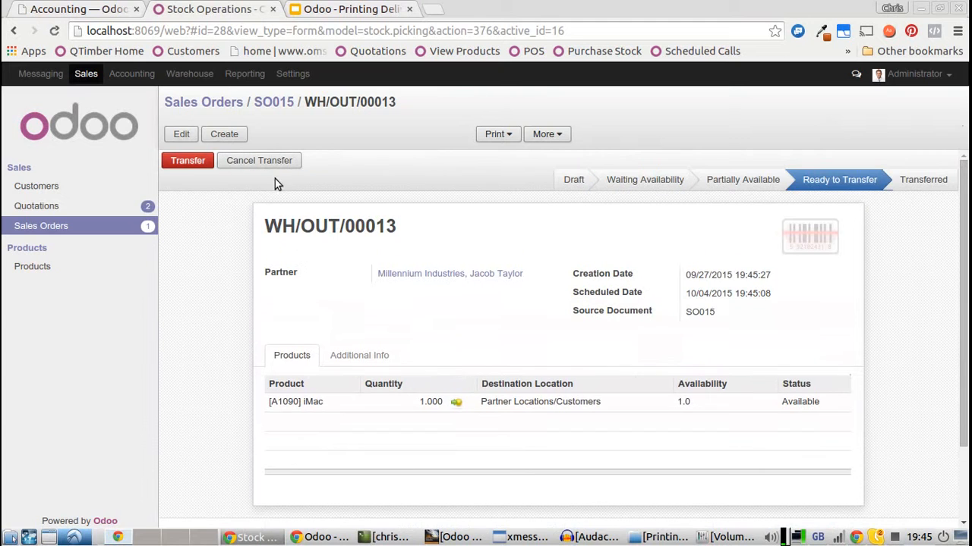
click(187, 160)
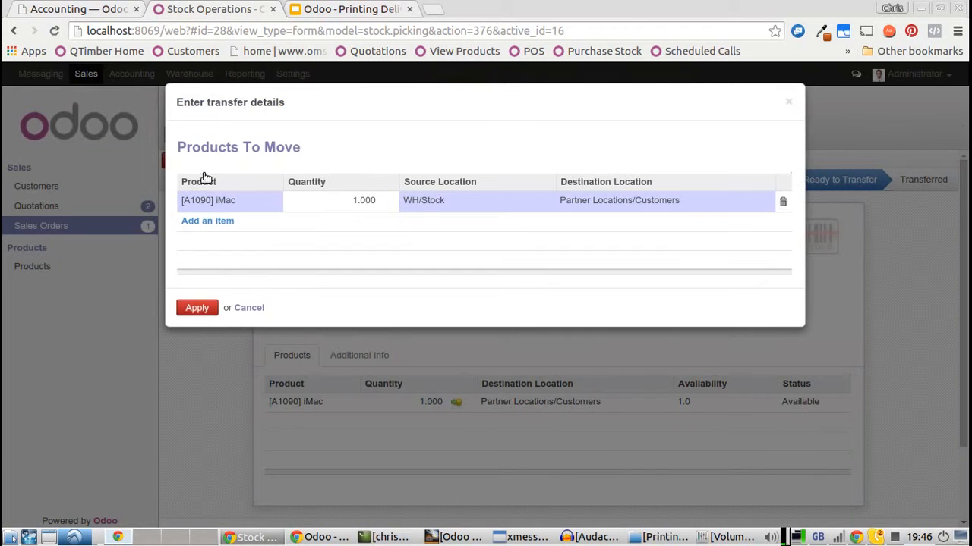
click(197, 307)
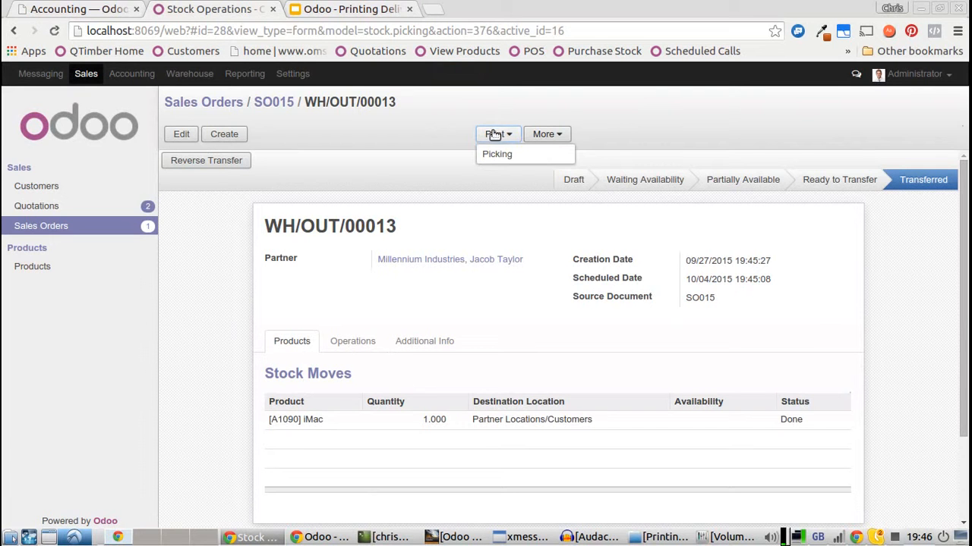
click(497, 153)
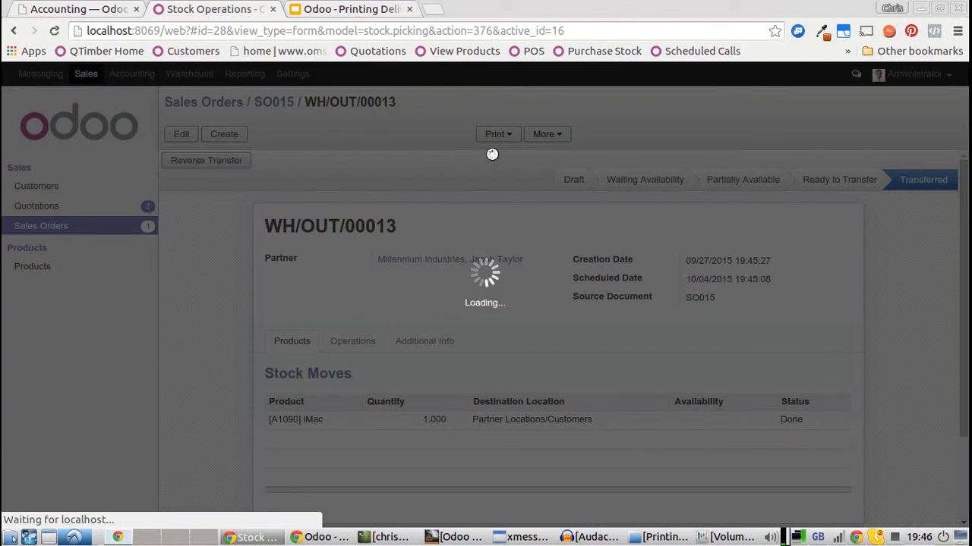
click(495, 134)
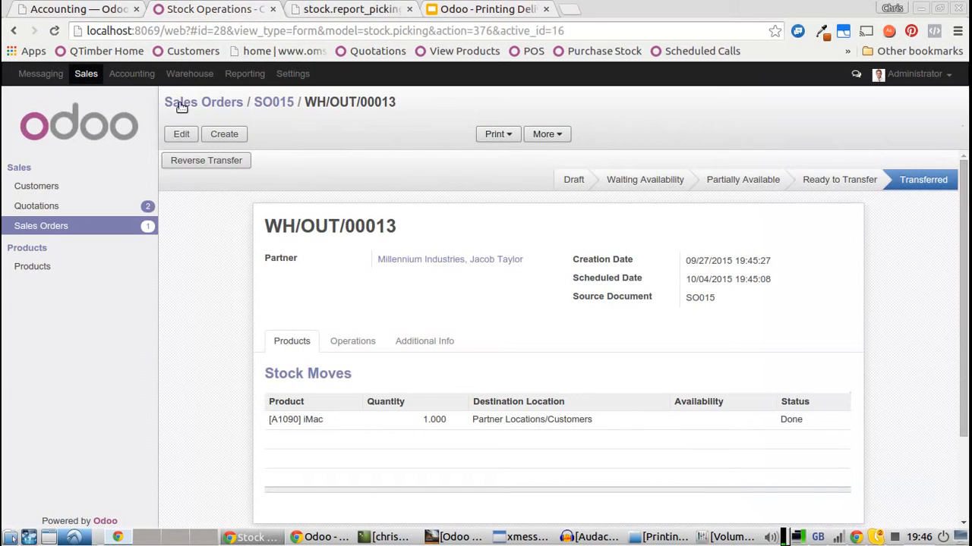
Step: Save a new quotation for Millennium Industries, Jacob Taylor with two [A1090] iMacs
click(86, 73)
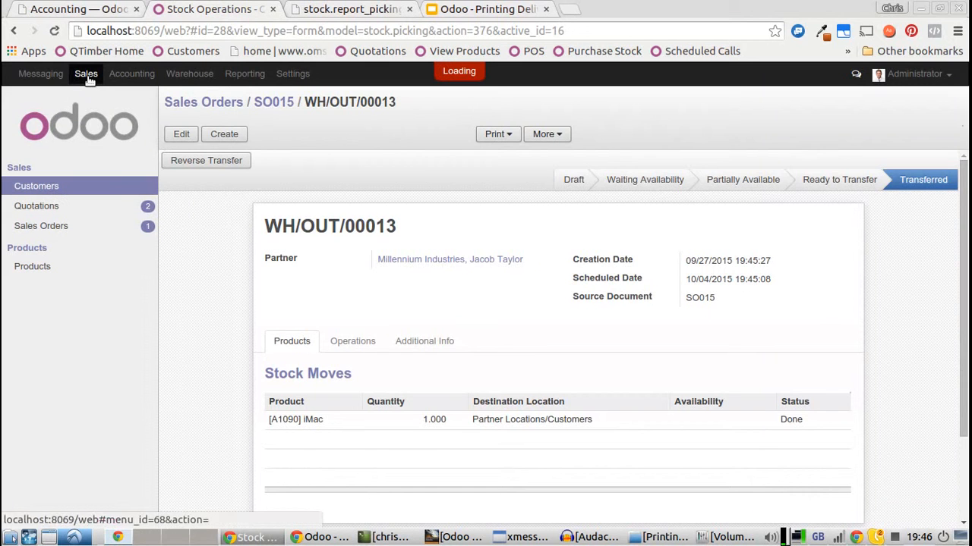
click(41, 225)
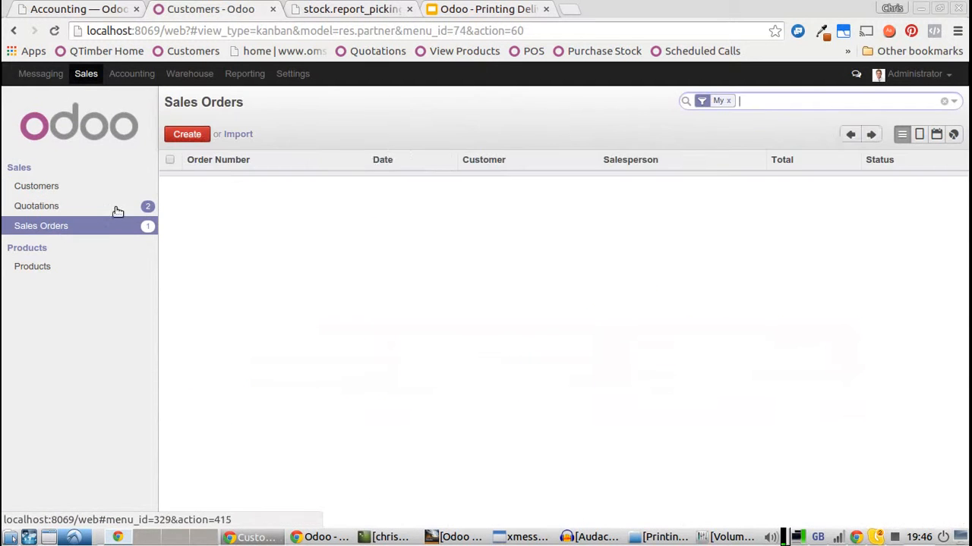
click(187, 133)
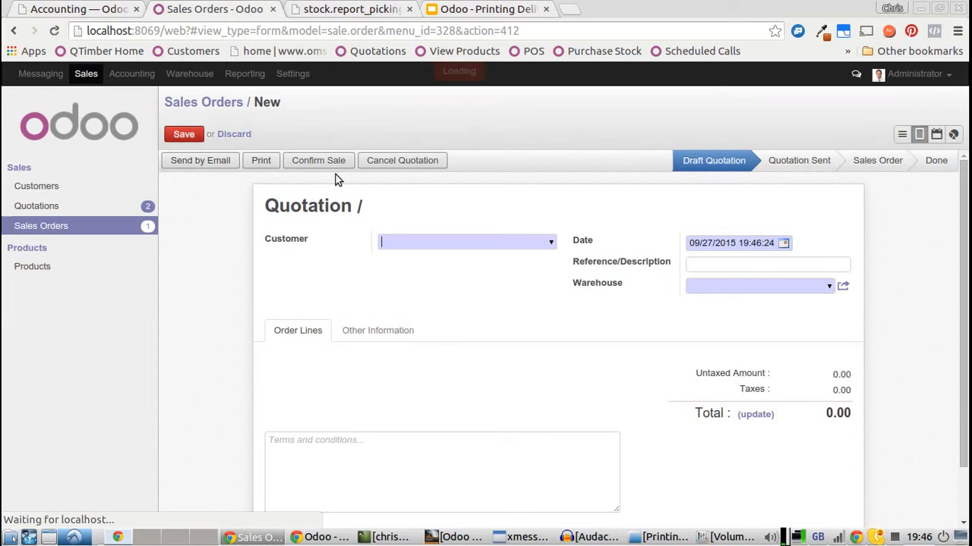
text(Jacob Taylor)
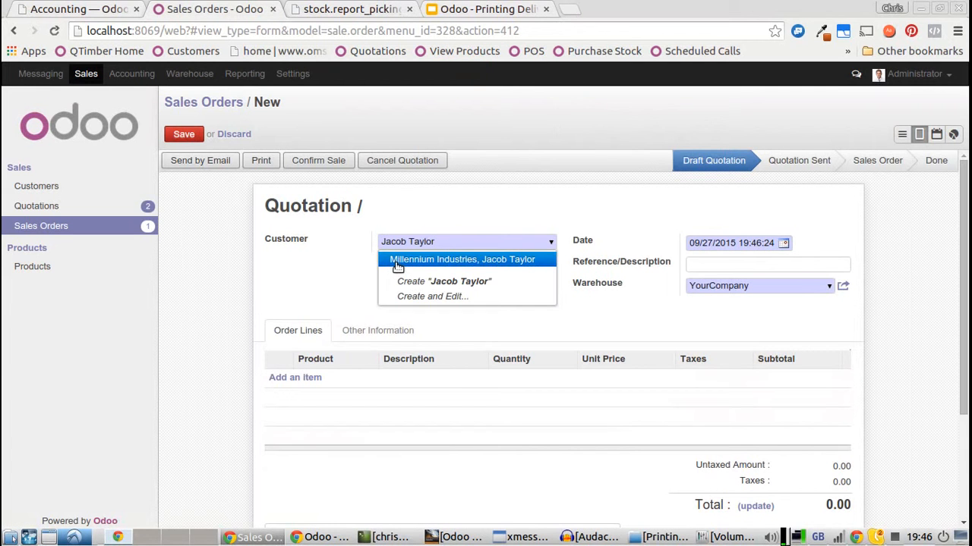
click(461, 259)
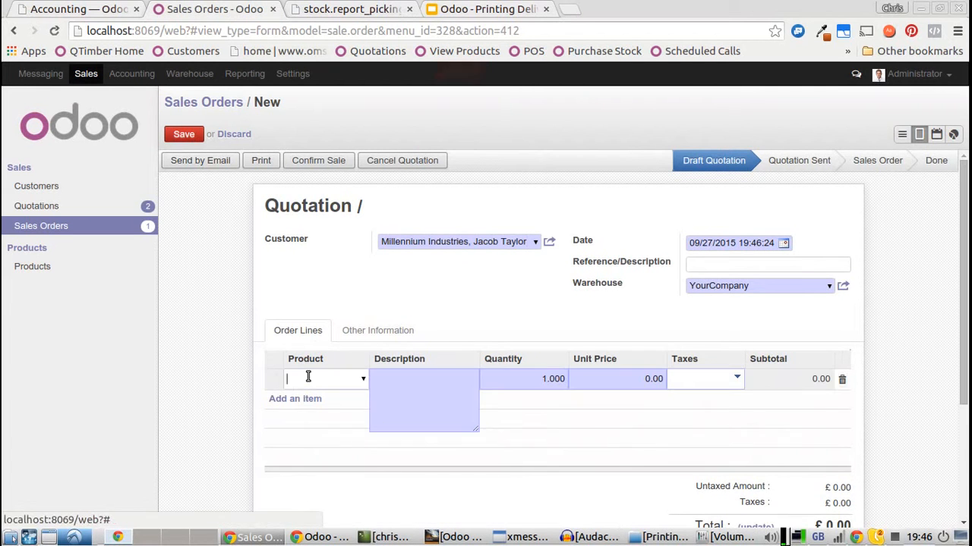
text(im)
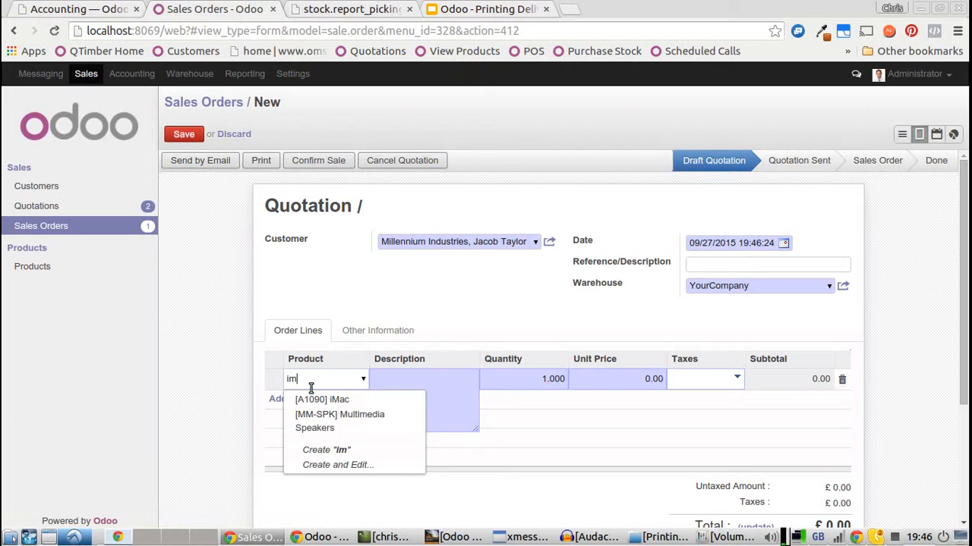
click(322, 399)
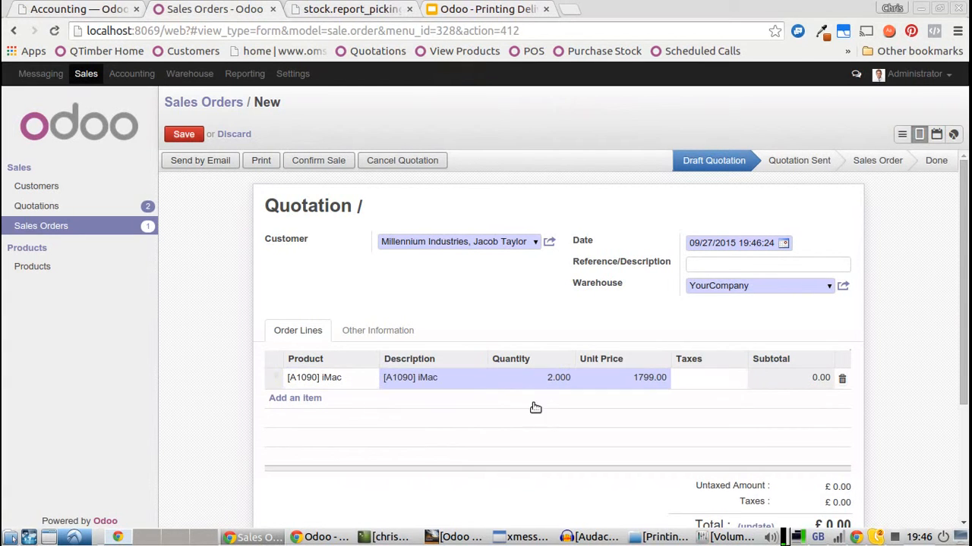
click(184, 133)
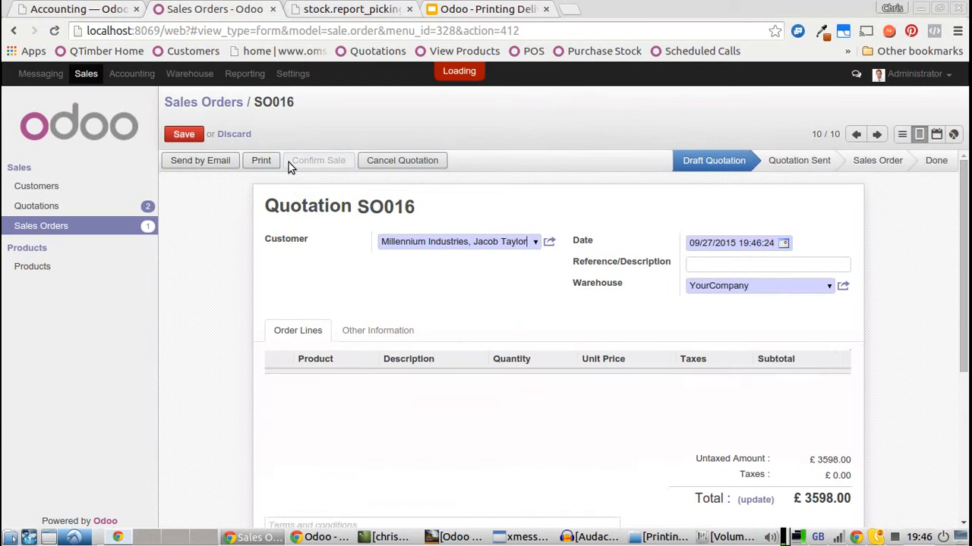
Step: Confirm SO016, create its invoice and validate it as SAJ/2015/0005
click(318, 160)
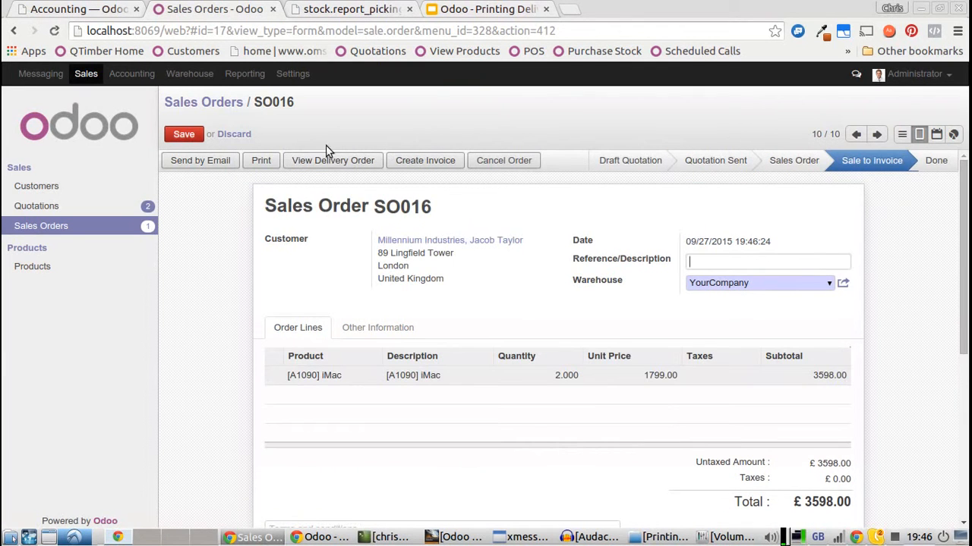
click(425, 160)
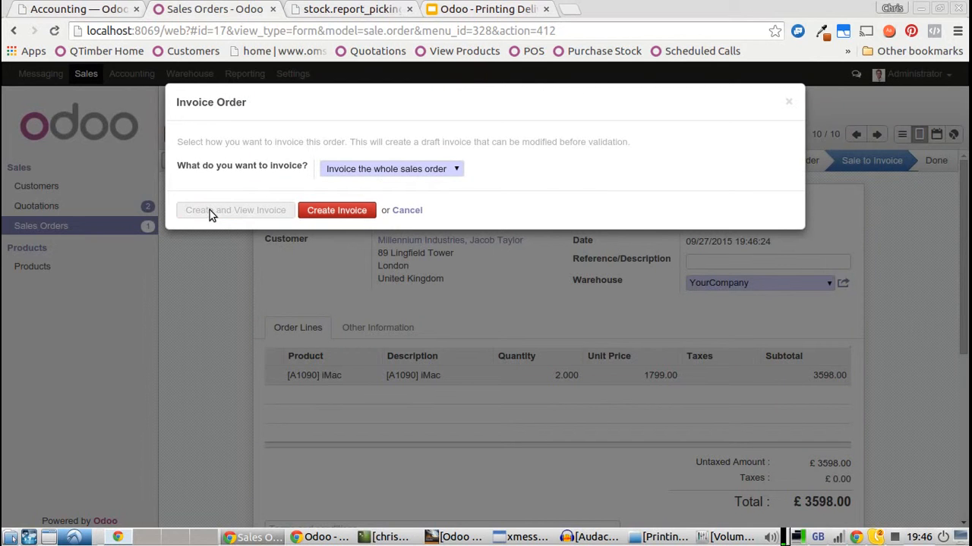
click(337, 211)
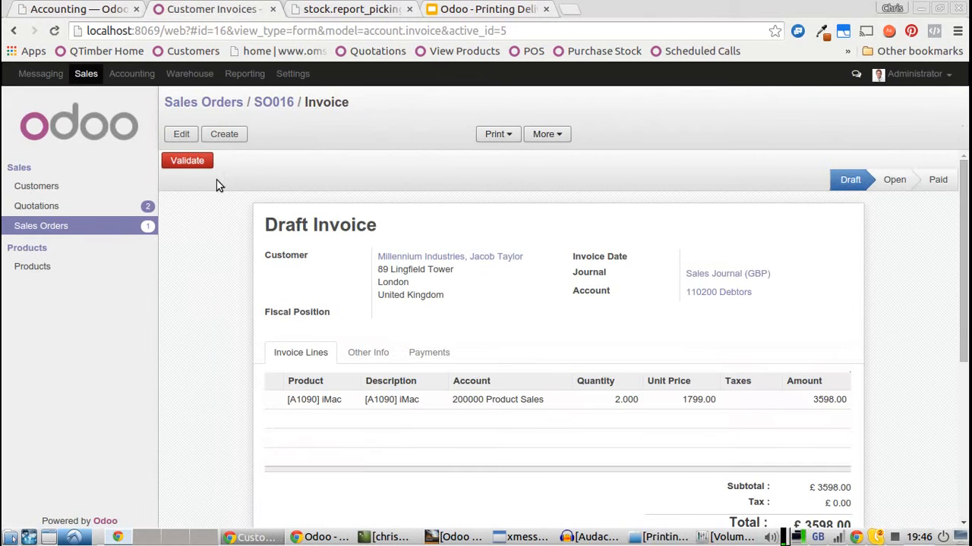
click(187, 161)
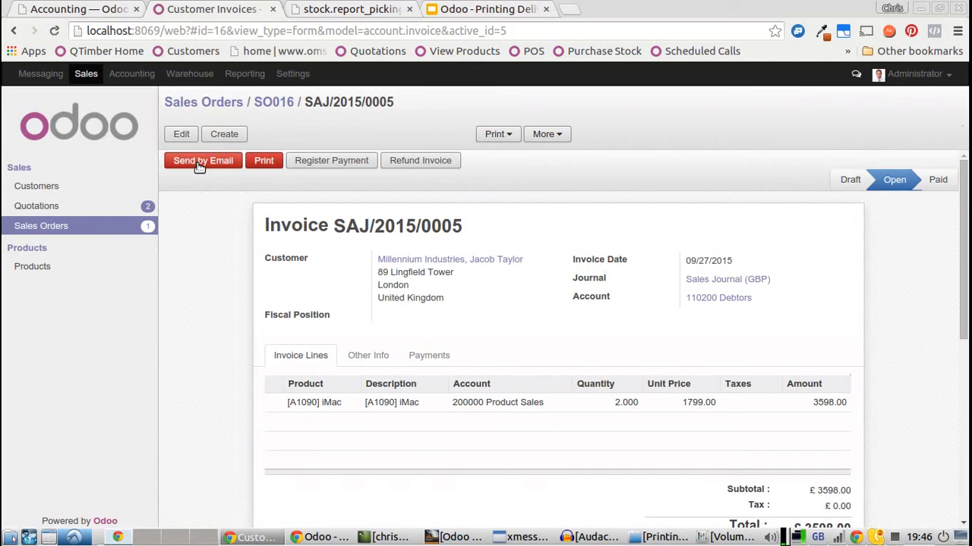
mouse_move(325, 165)
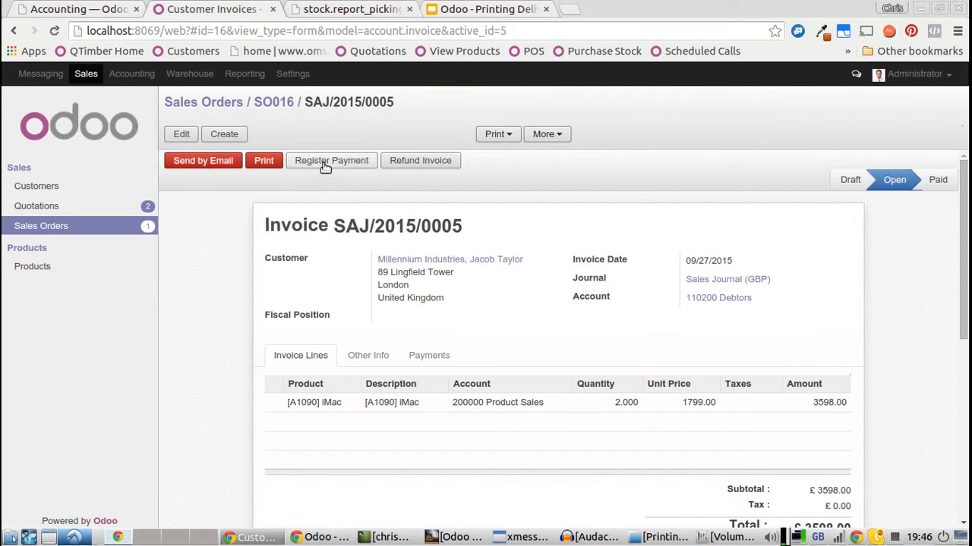
click(331, 161)
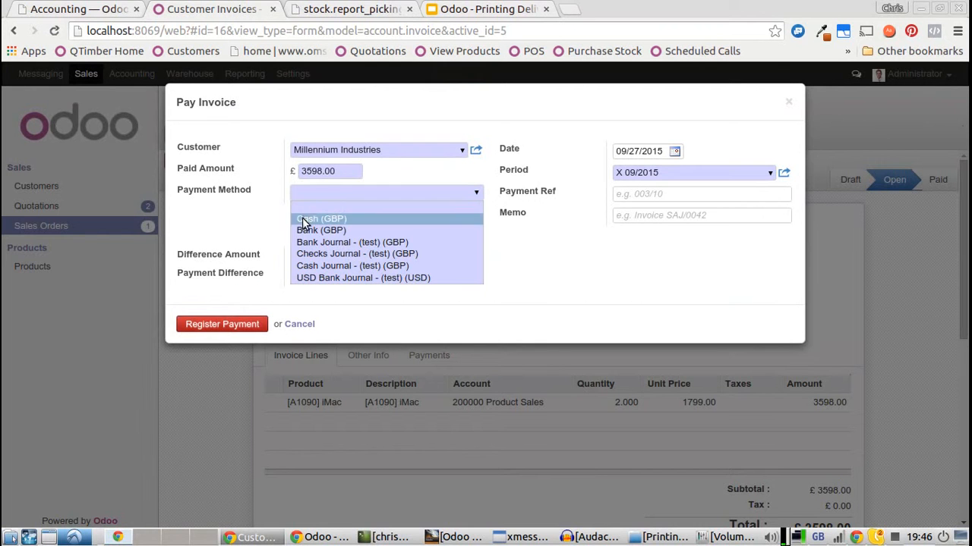
Step: Register the £3598.00 payment through Bank (GBP), then return to SO016
click(321, 230)
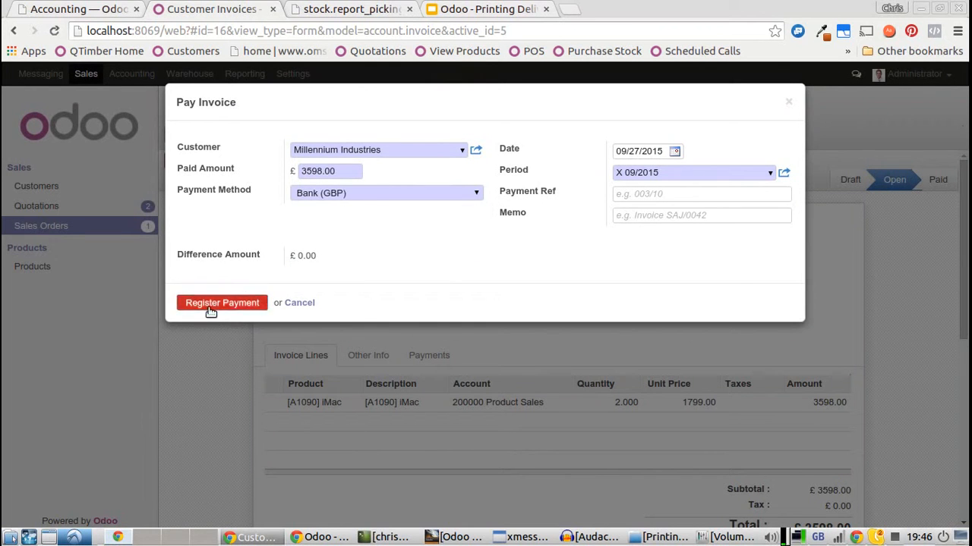
click(221, 303)
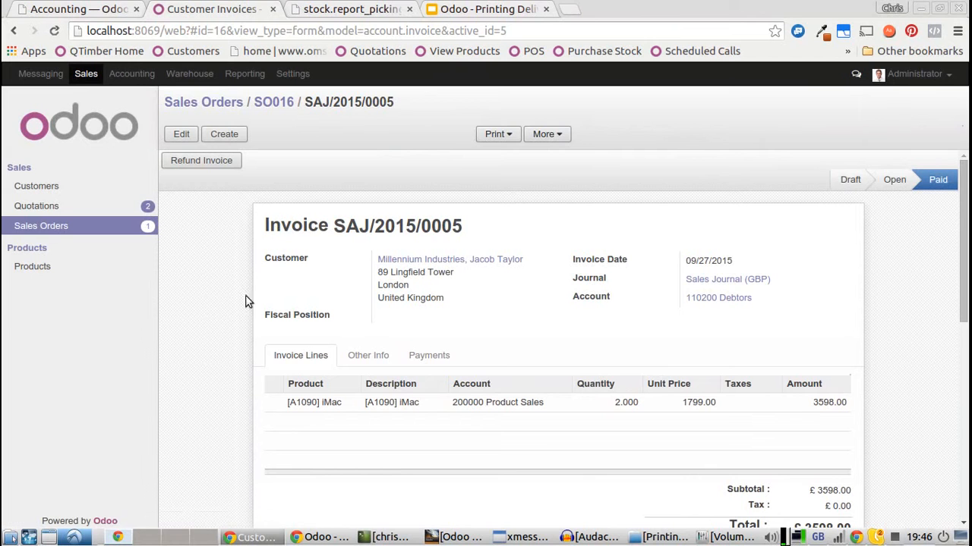
click(273, 101)
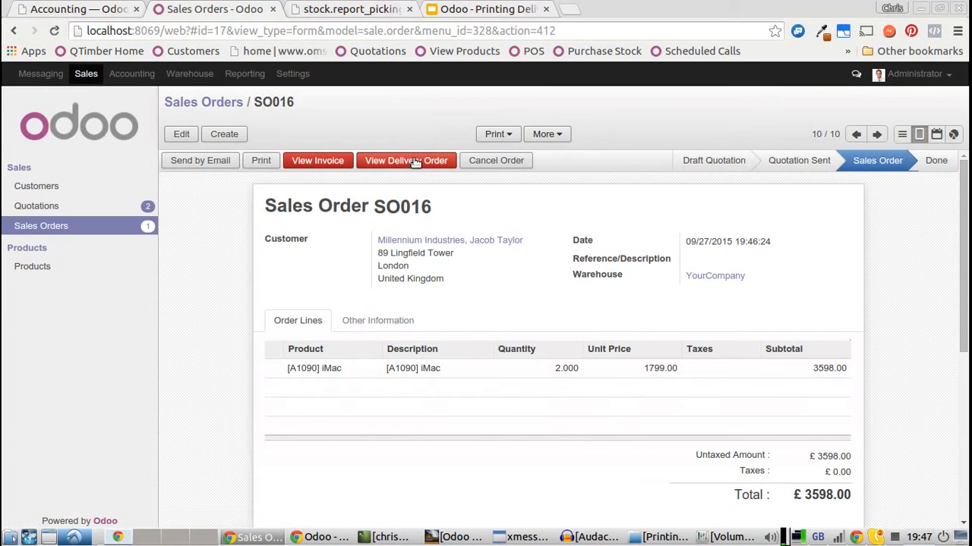
Step: Reserve and transfer WH/OUT/00014 for the two iMacs, then print its Picking PDF
click(406, 160)
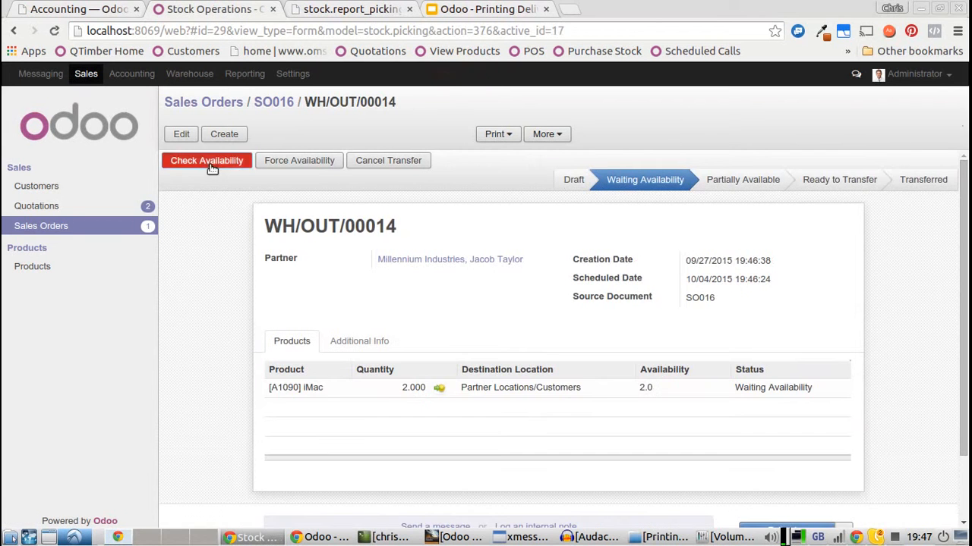
click(206, 161)
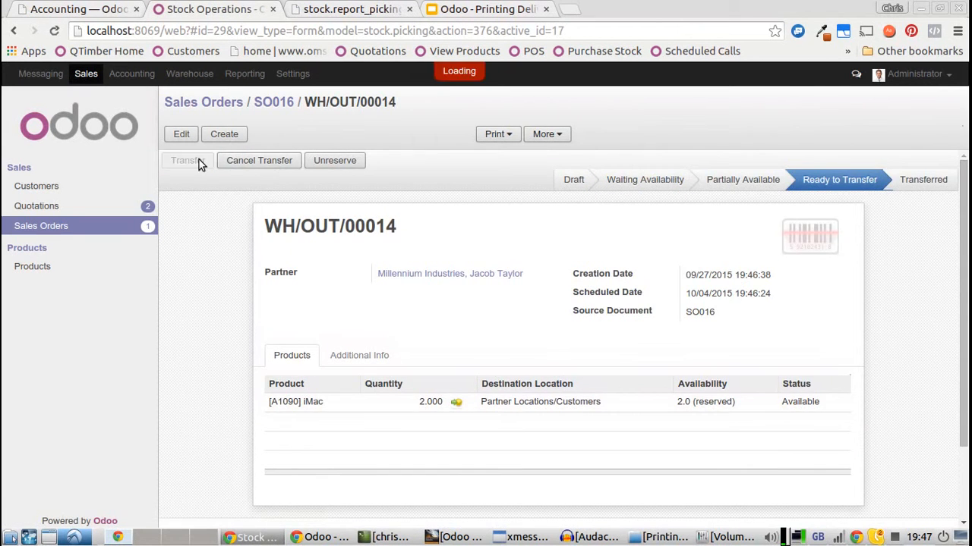
click(188, 160)
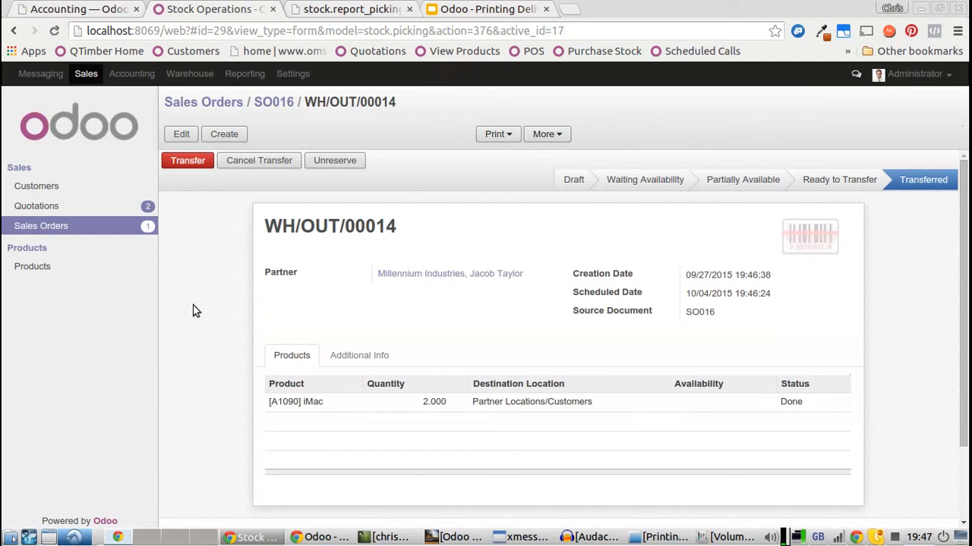
click(495, 134)
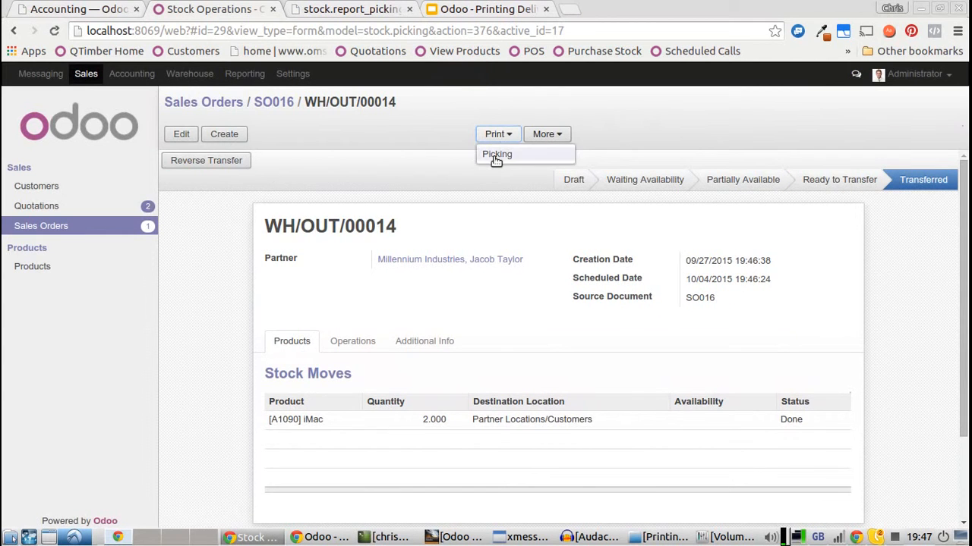
click(497, 155)
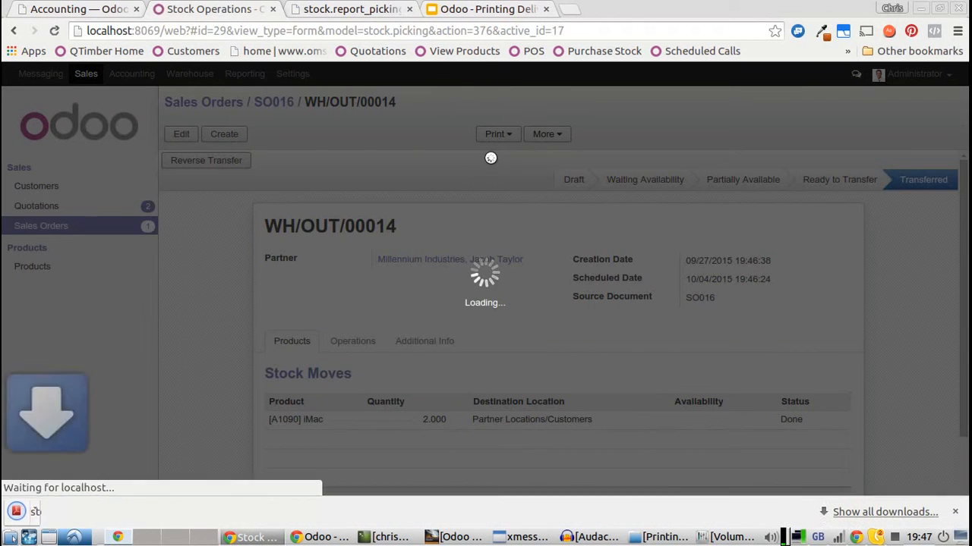